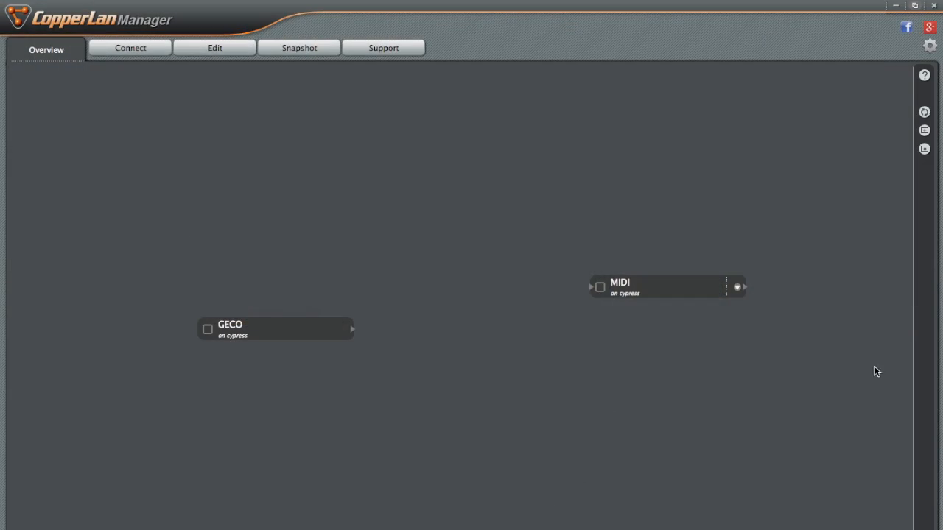
{"action": "mouse_move", "coordinate": [443, 308]}
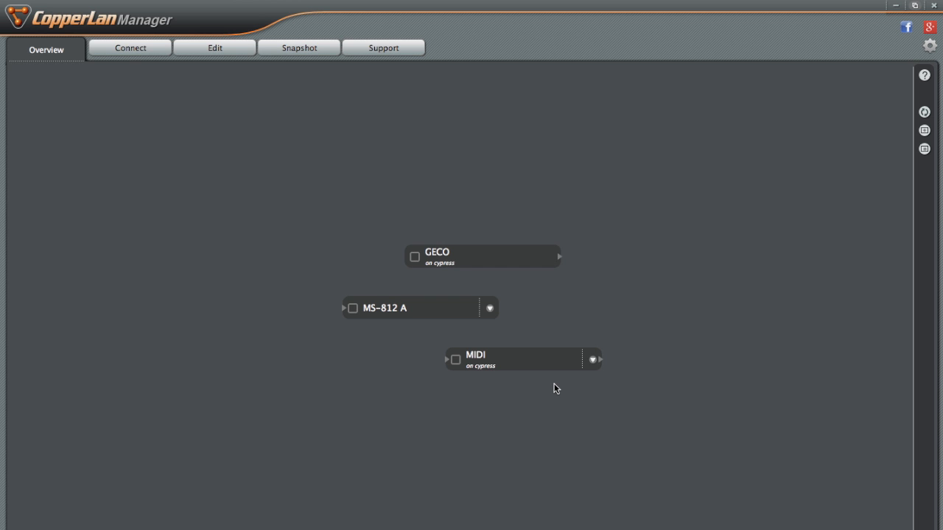
{"action": "mouse_move", "coordinate": [168, 97]}
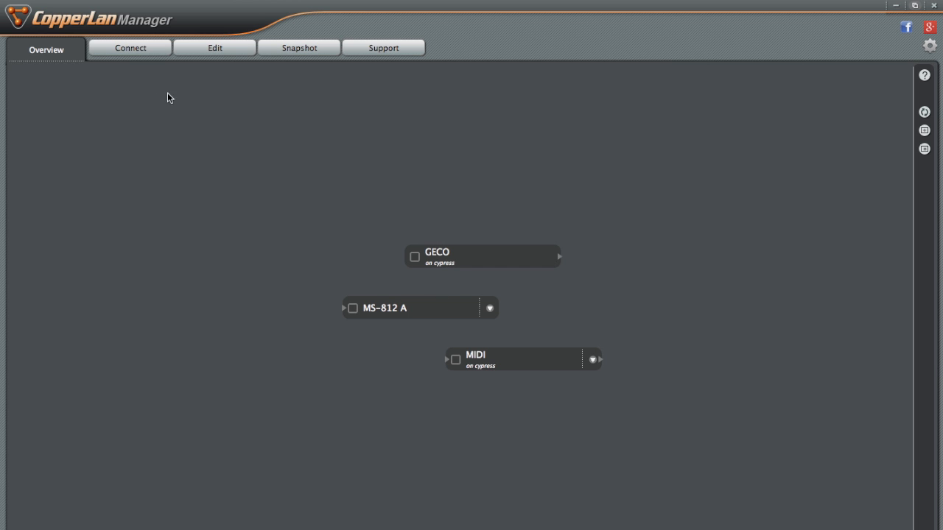
Load the MS-812 A preset from its Settings panel in Edit mode
{"action": "left_click", "coordinate": [215, 47]}
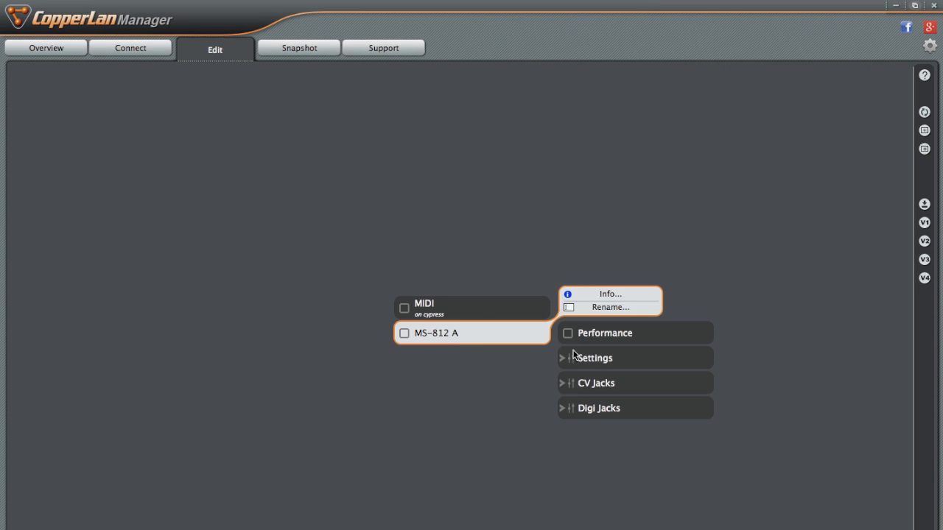
{"action": "left_click", "coordinate": [593, 358]}
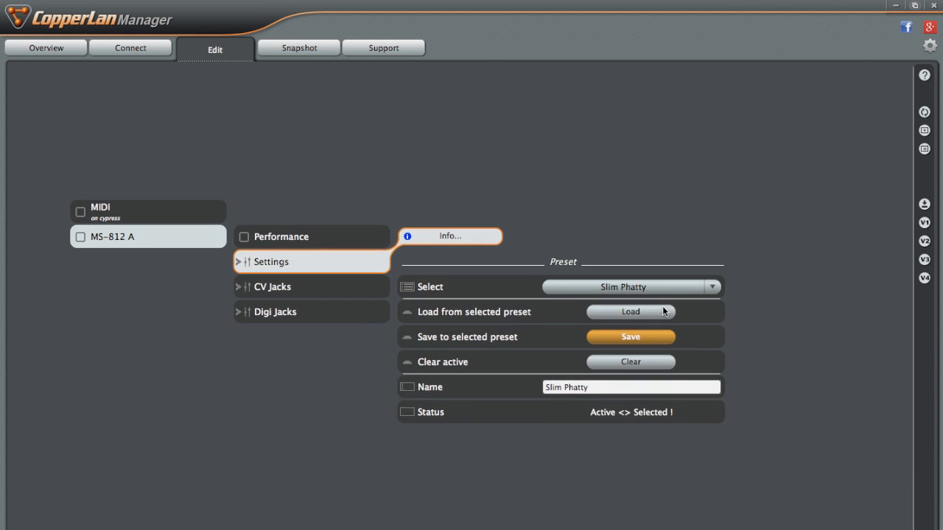
{"action": "left_click", "coordinate": [631, 286]}
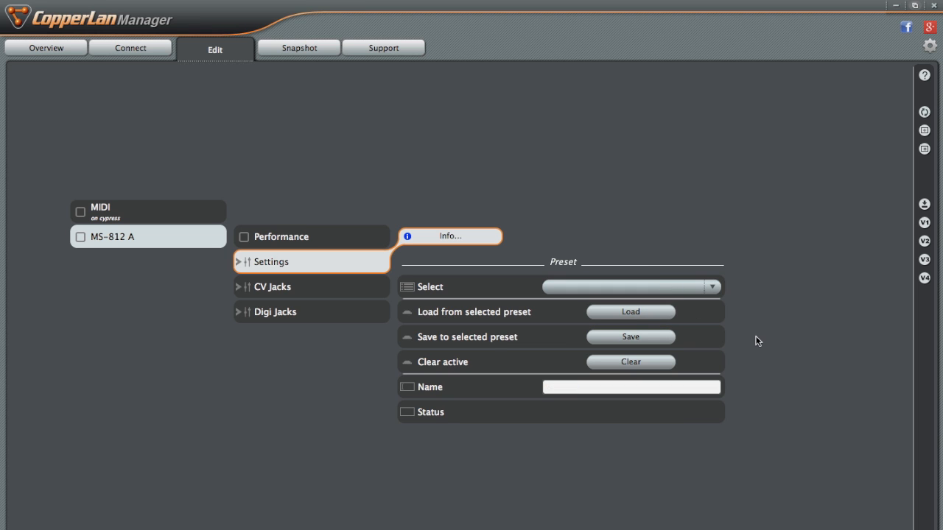
Show the MS-812 A CV 1-8 jack roles, all set to Direct Control
{"action": "left_click", "coordinate": [275, 286]}
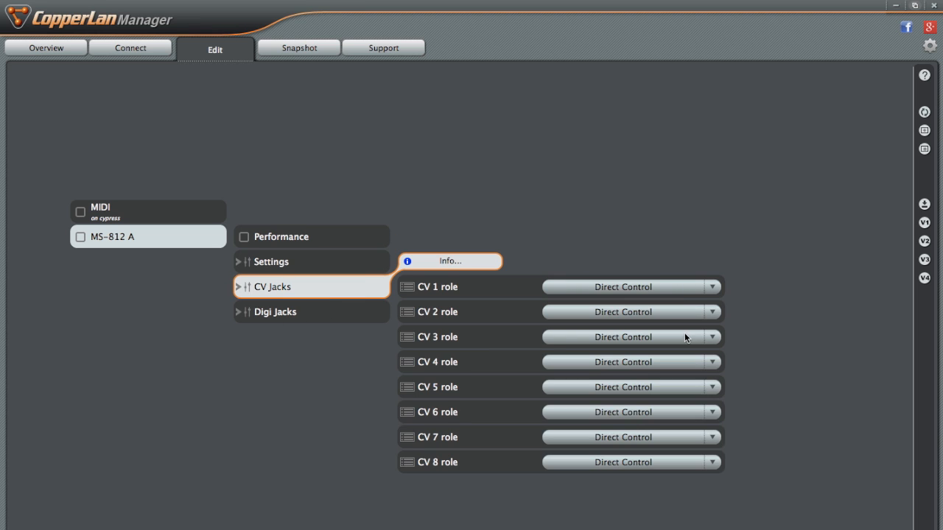
{"action": "mouse_move", "coordinate": [663, 427]}
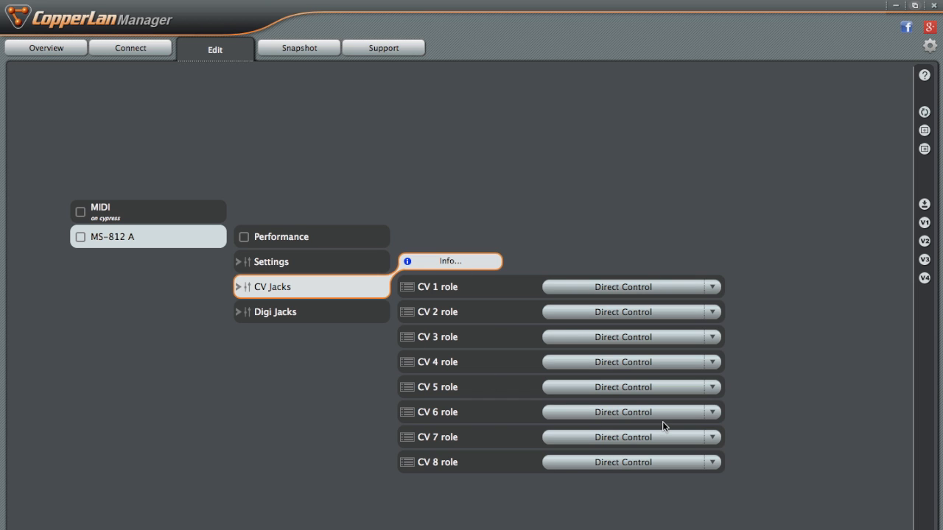
{"action": "mouse_move", "coordinate": [131, 329]}
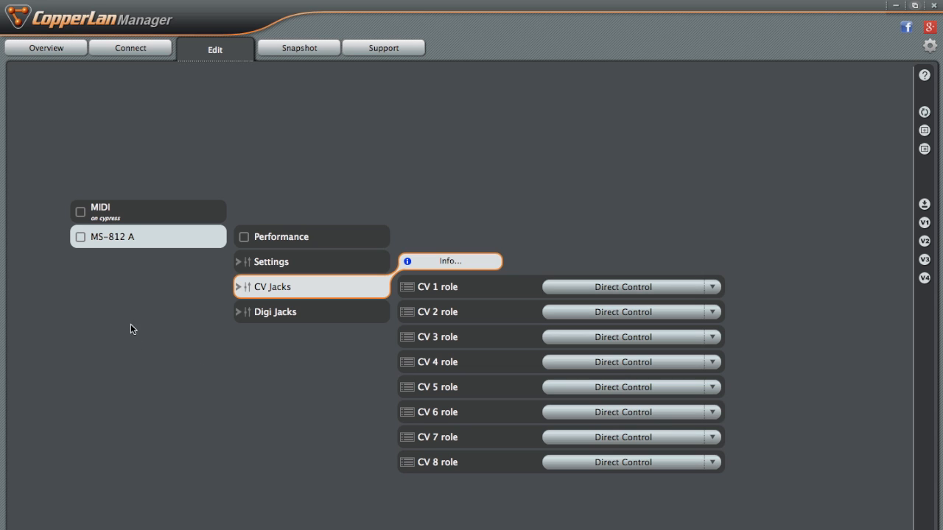
{"action": "mouse_move", "coordinate": [411, 368]}
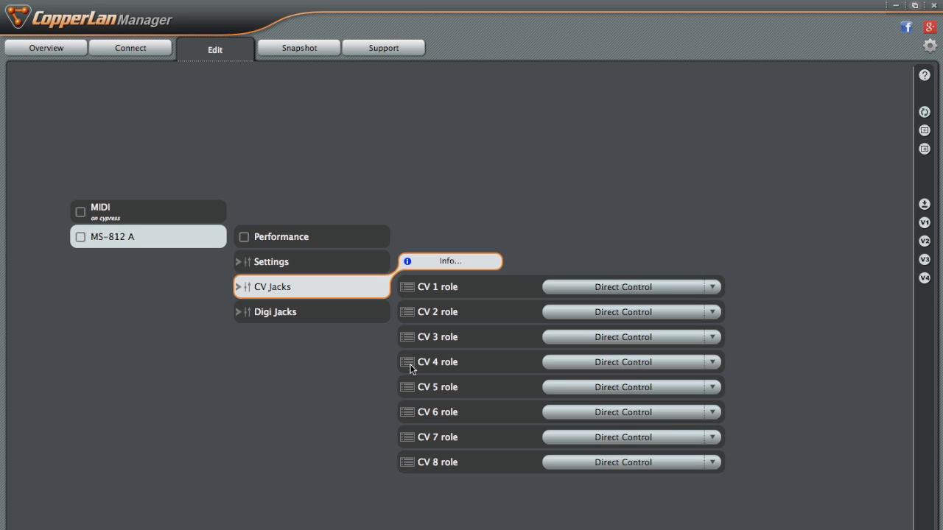
{"action": "mouse_move", "coordinate": [507, 397]}
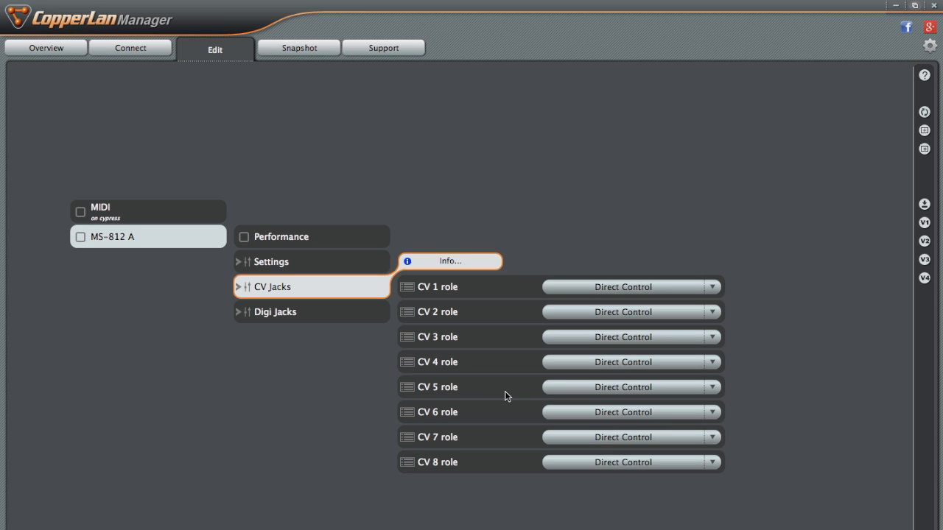
{"action": "mouse_move", "coordinate": [506, 398]}
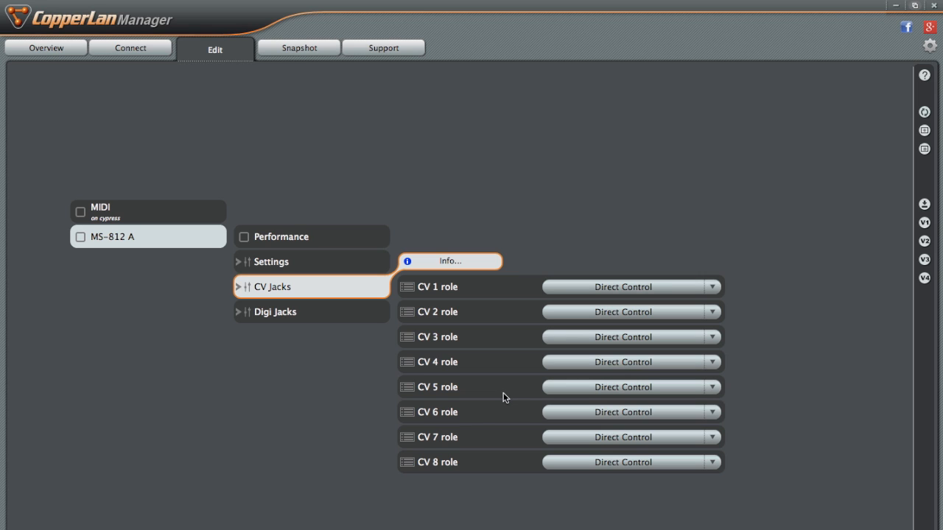
{"action": "mouse_move", "coordinate": [504, 401]}
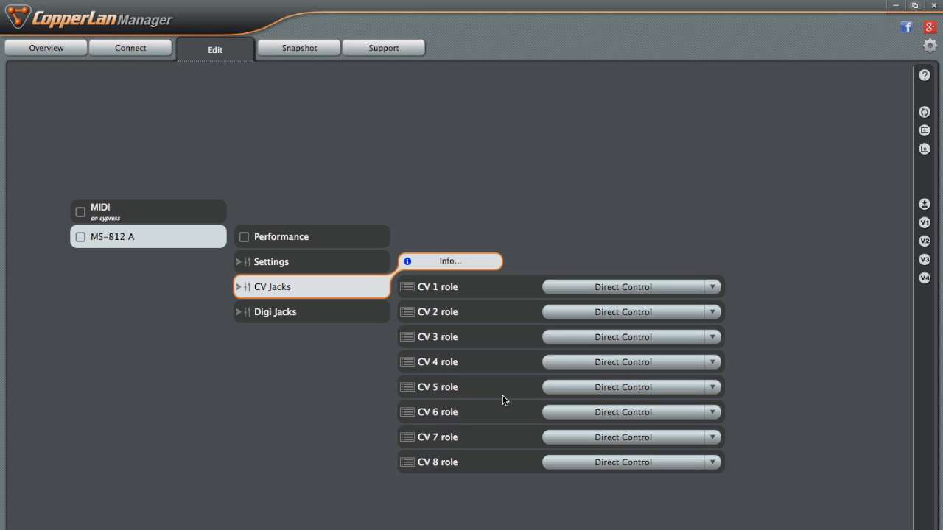
{"action": "mouse_move", "coordinate": [501, 399]}
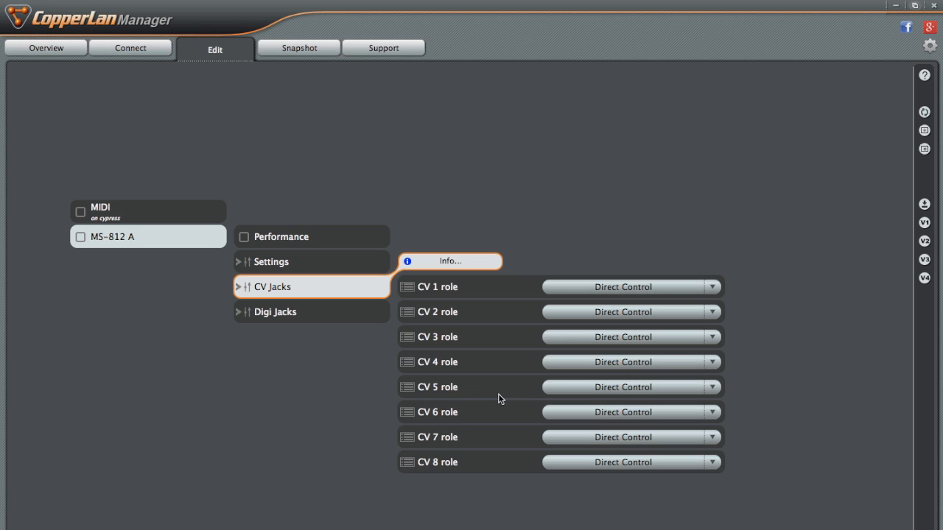
{"action": "mouse_move", "coordinate": [495, 395]}
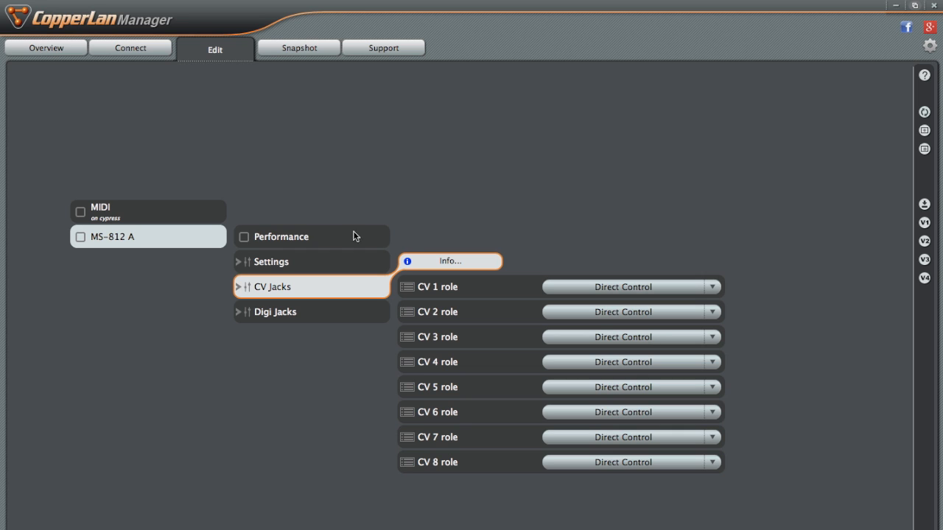
{"action": "left_click", "coordinate": [130, 47]}
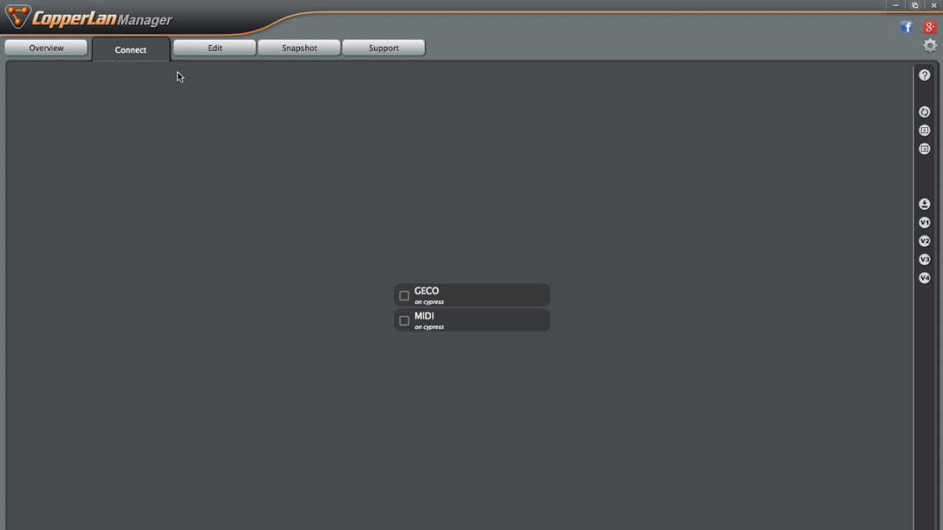
{"action": "left_click", "coordinate": [471, 294]}
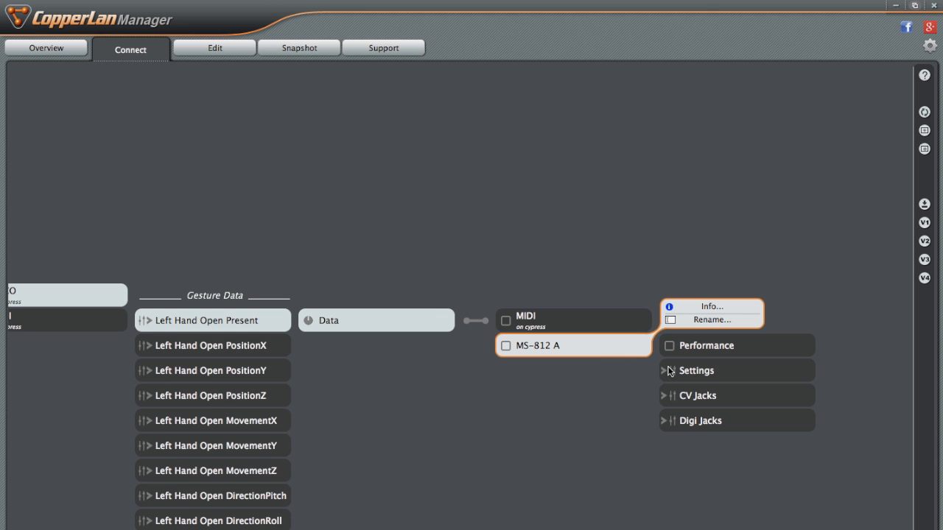
{"action": "mouse_move", "coordinate": [713, 346]}
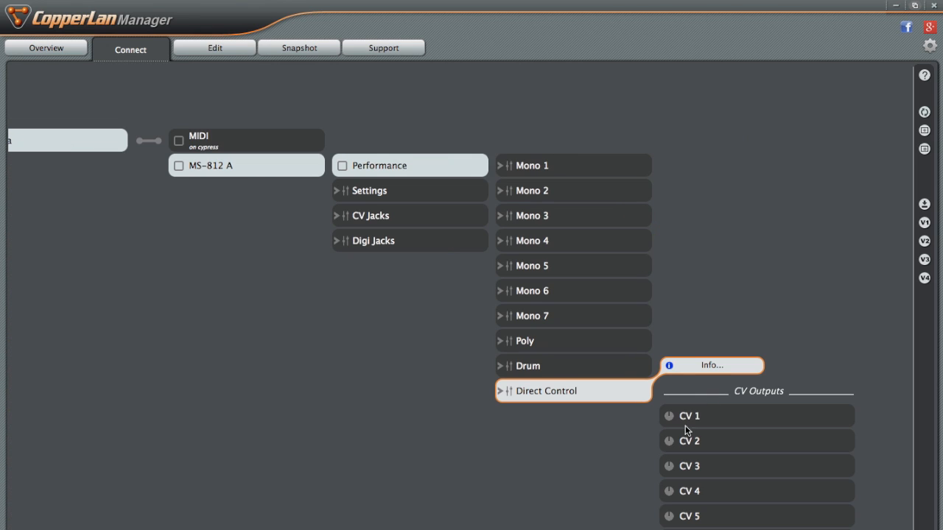
{"action": "mouse_move", "coordinate": [704, 470]}
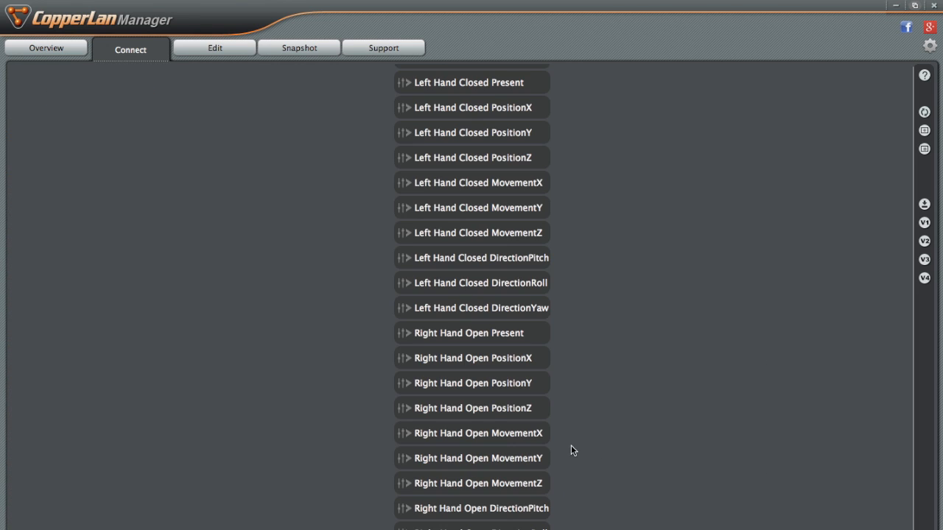
{"action": "left_click", "coordinate": [215, 47]}
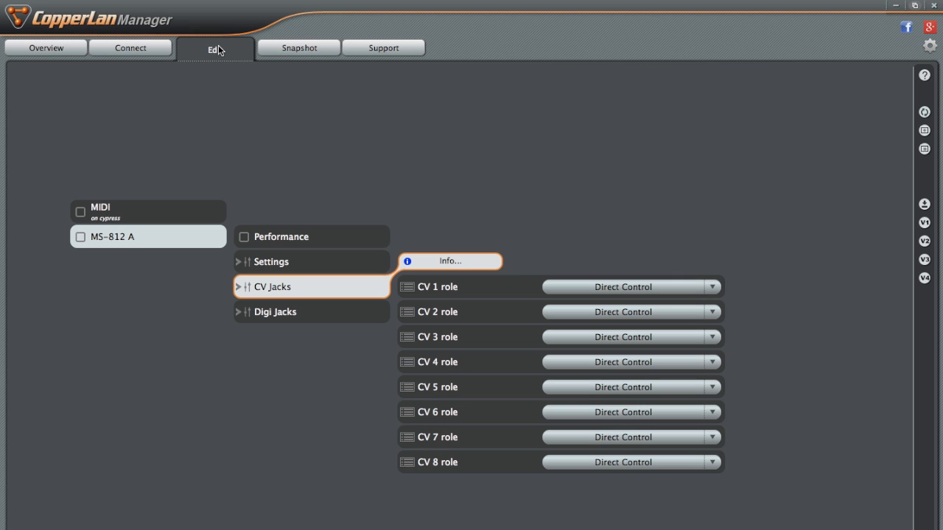